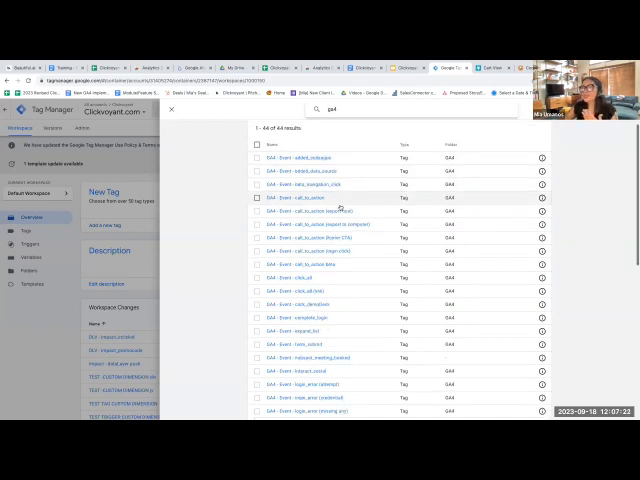
Scroll through the GTM tag list, then switch to the GA4 Audit and Tagging Schema spreadsheet.
scroll(down, 3)
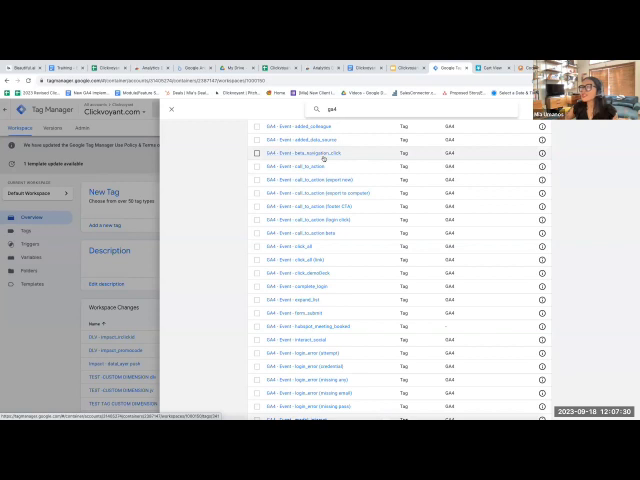
scroll(down, 3)
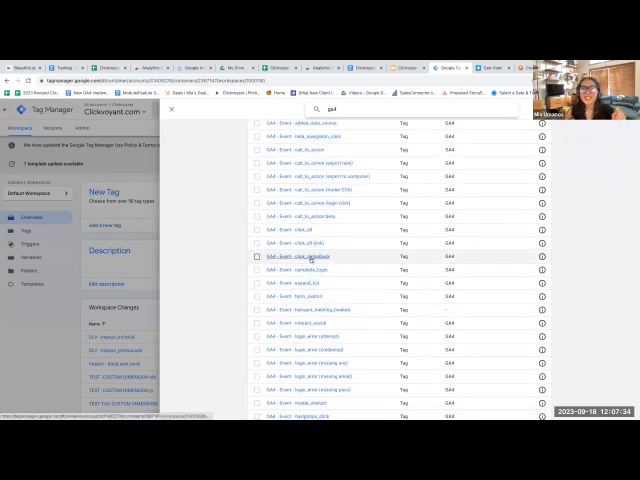
scroll(down, 3)
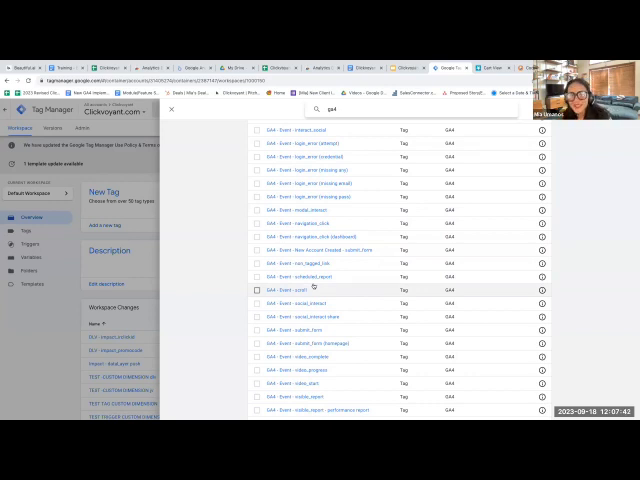
scroll(down, 3)
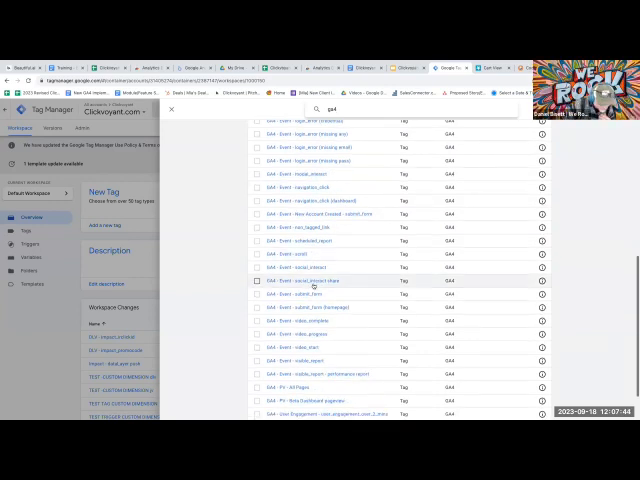
scroll(down, 3)
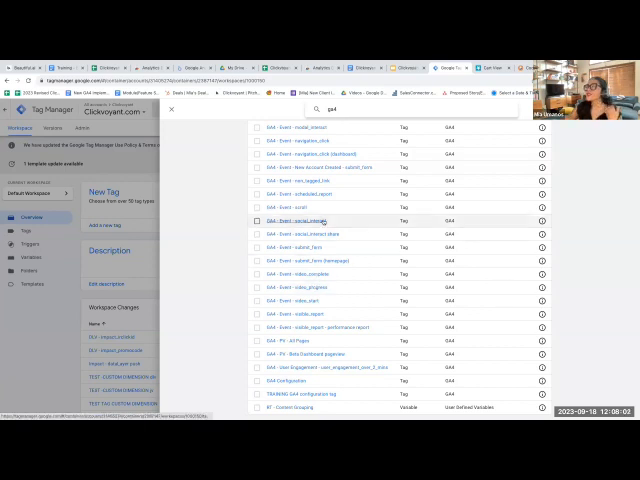
click(310, 220)
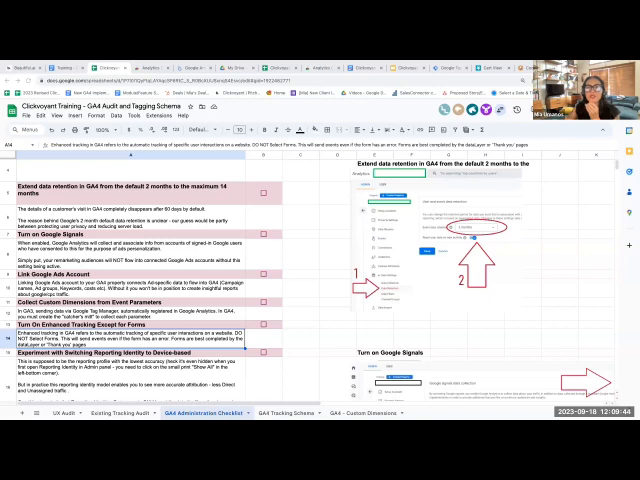
Switch to the Training - Base Implementation Guide GA4 document.
click(144, 68)
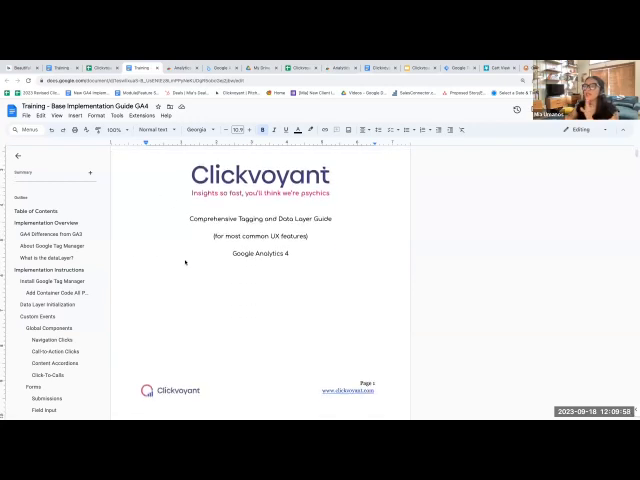
scroll(down, 3)
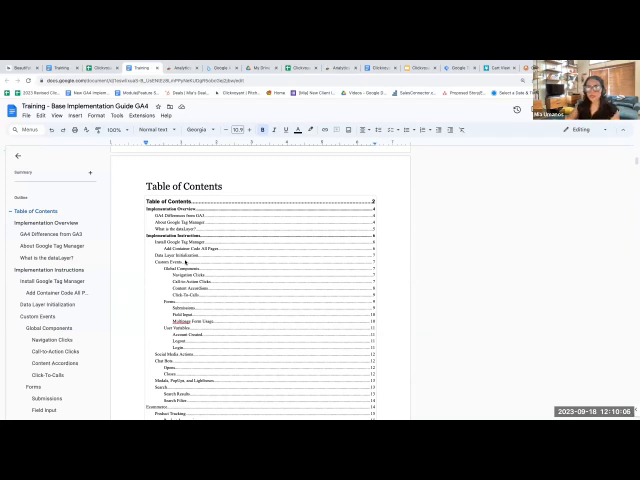
scroll(down, 3)
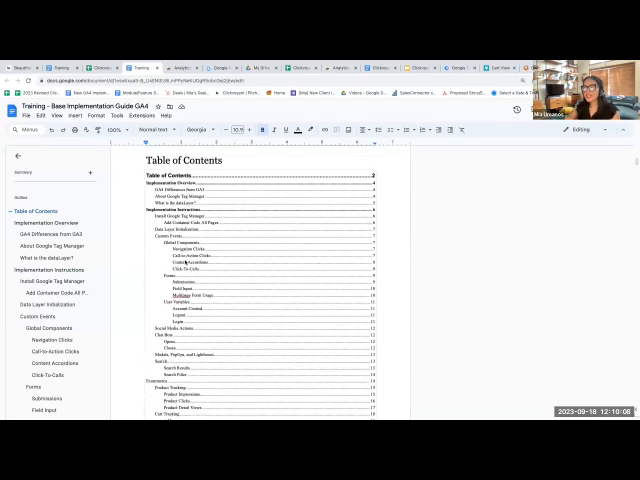
scroll(down, 3)
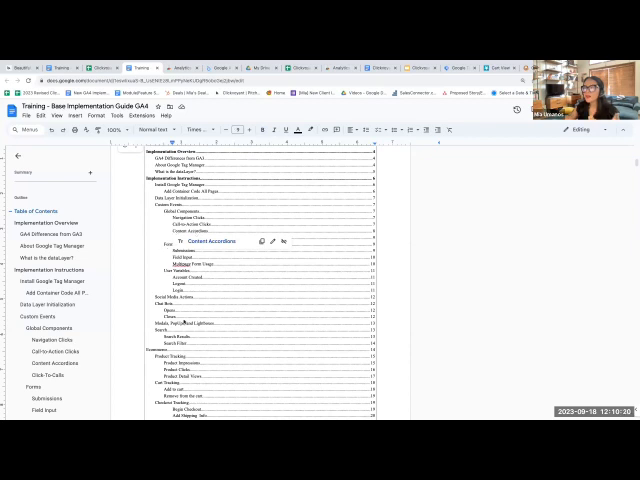
scroll(down, 3)
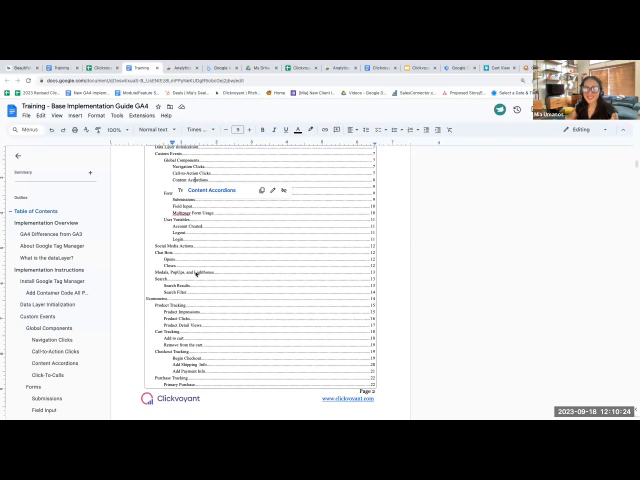
scroll(down, 3)
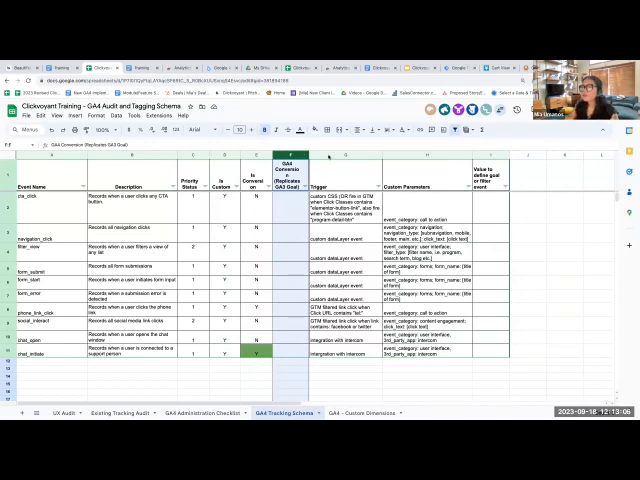
Return to the schema spreadsheet and show the Existing Tracking Audit sheet.
click(344, 160)
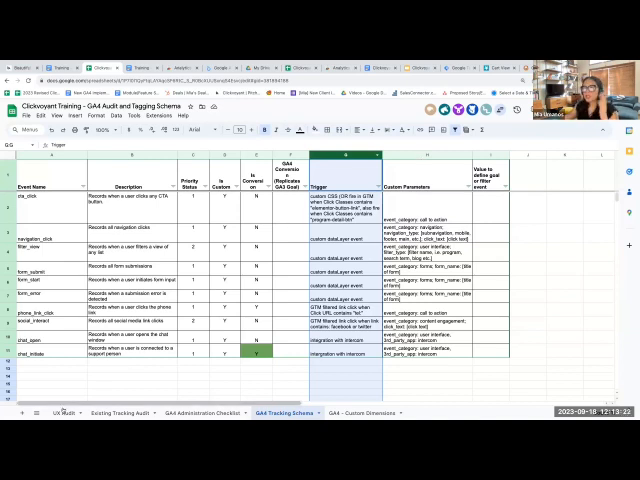
click(64, 412)
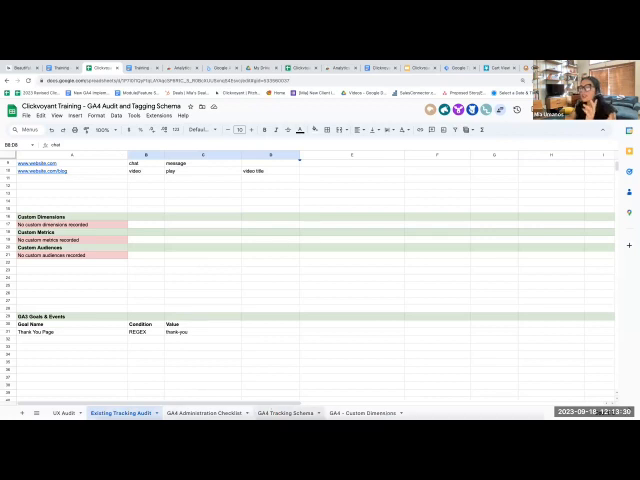
Show the GA4 Tracking Schema sheet to review event triggers and custom parameters.
click(288, 412)
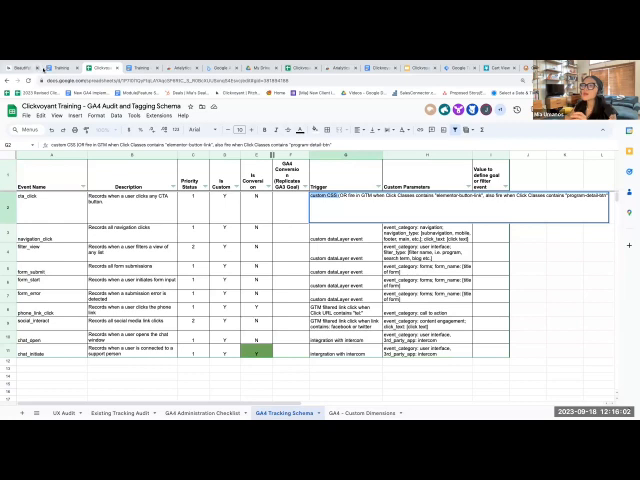
Switch to the GA4 implementation guide document and scroll through its contents.
click(136, 68)
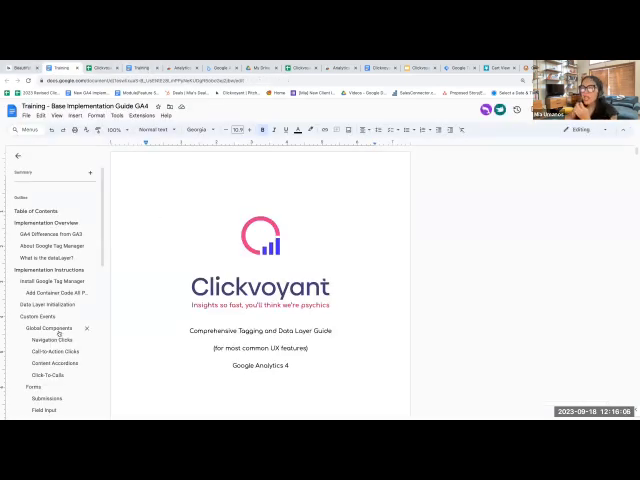
scroll(down, 3)
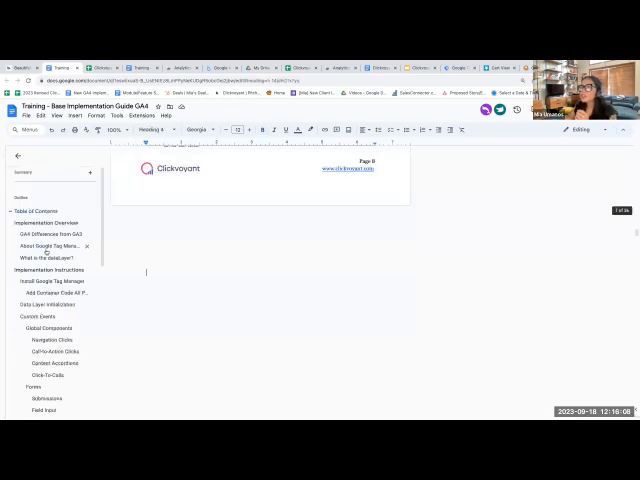
scroll(down, 3)
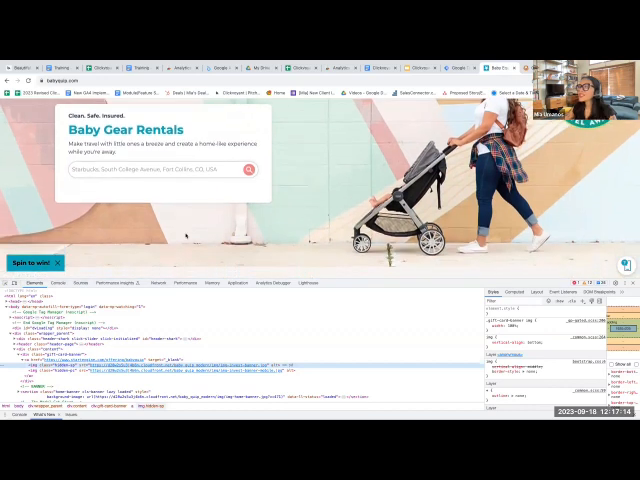
Scroll the babyquip page markup in the DevTools Elements panel.
scroll(down, 3)
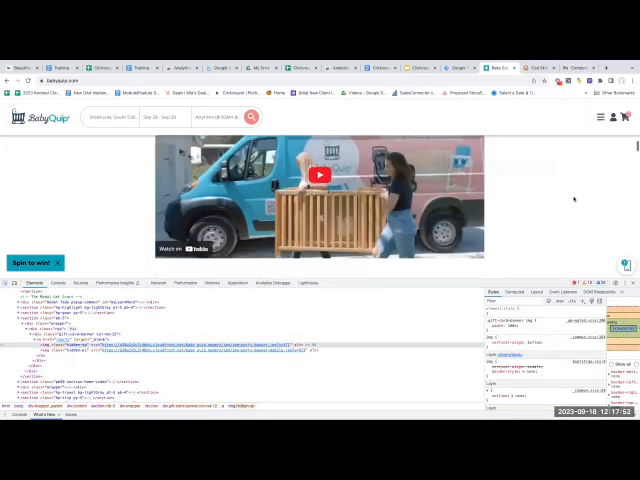
scroll(down, 3)
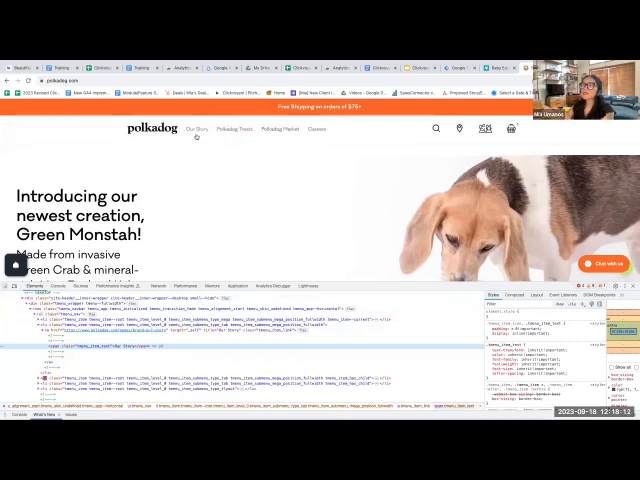
mouse_move(196, 132)
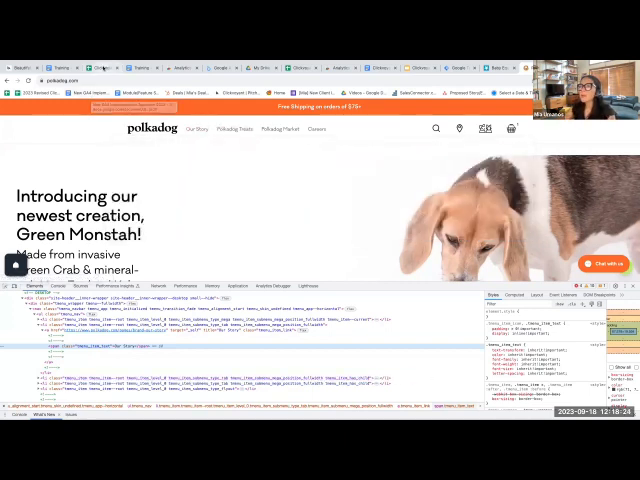
Return to the GA4 tracking schema spreadsheet and scroll down the event list.
click(148, 68)
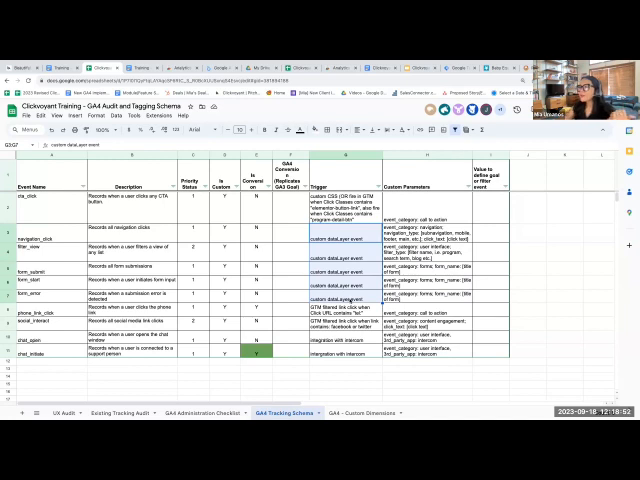
scroll(down, 3)
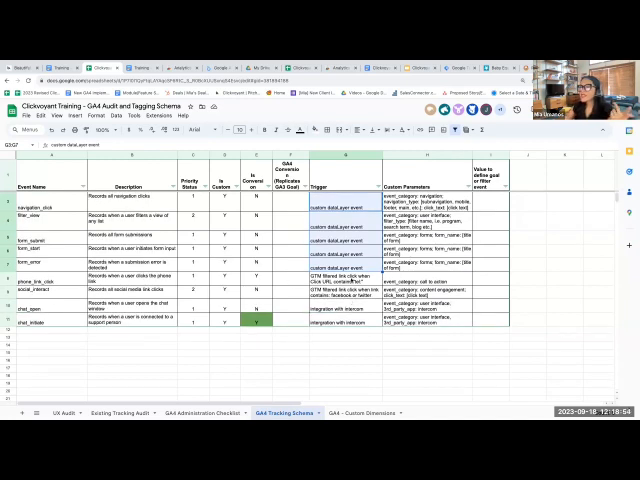